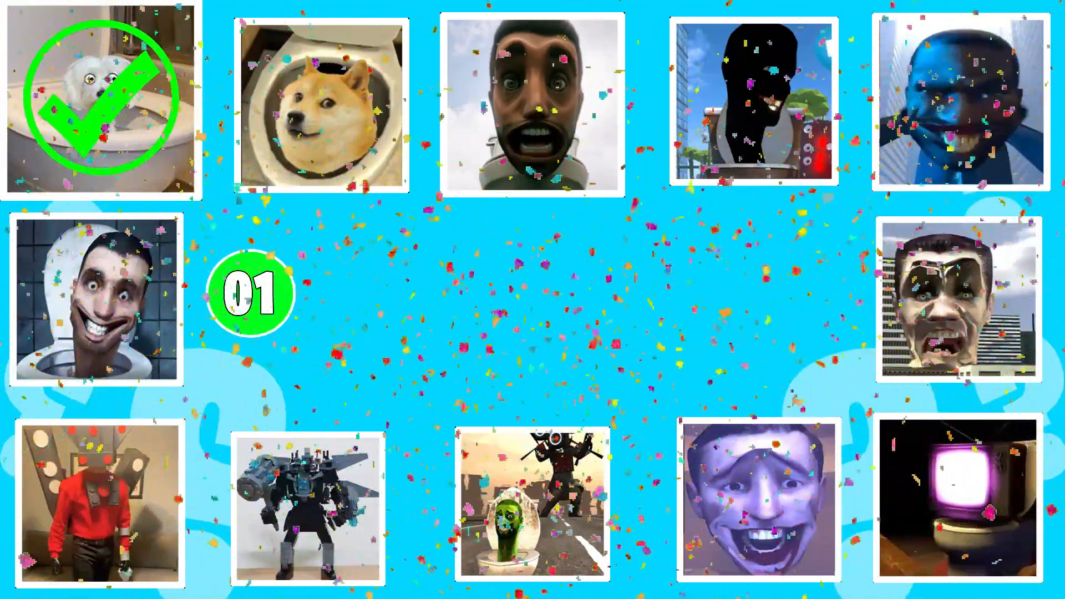
{"action": "left_click", "coordinate": [100, 100]}
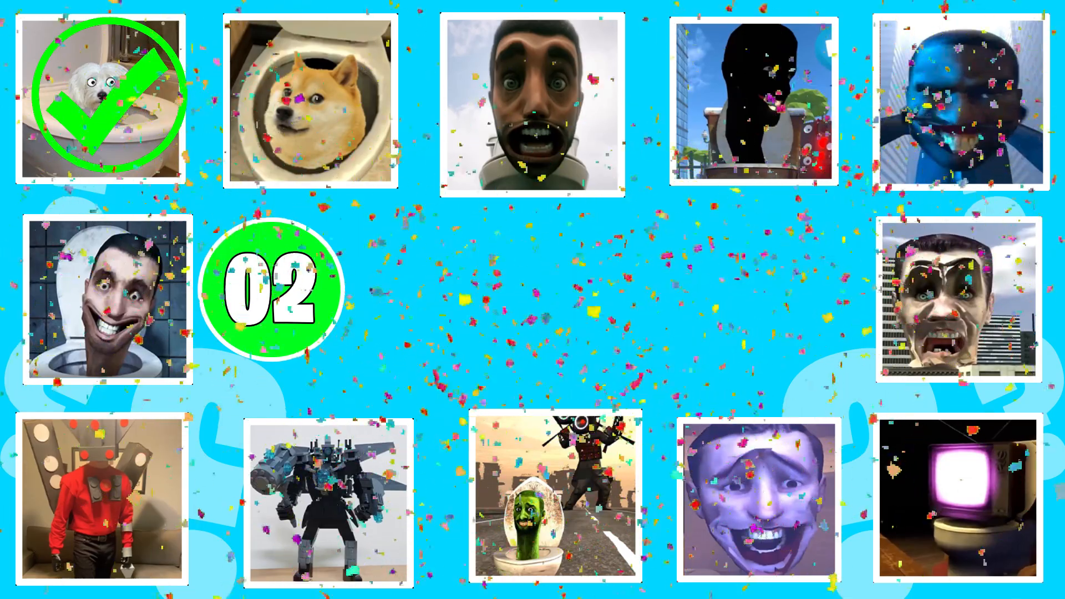
{"action": "left_click", "coordinate": [958, 296]}
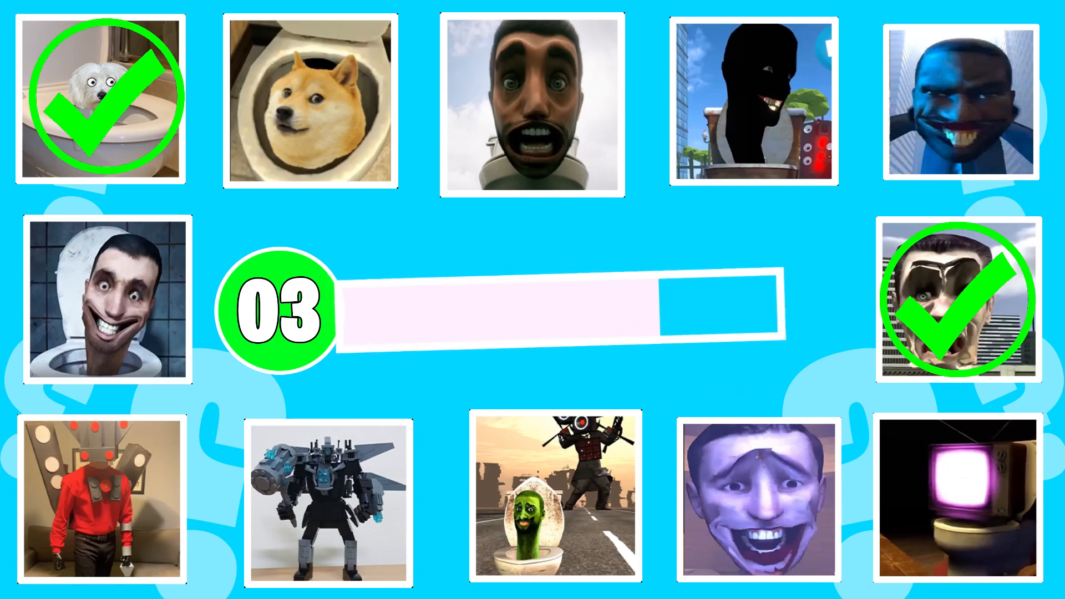
{"action": "left_click", "coordinate": [958, 499]}
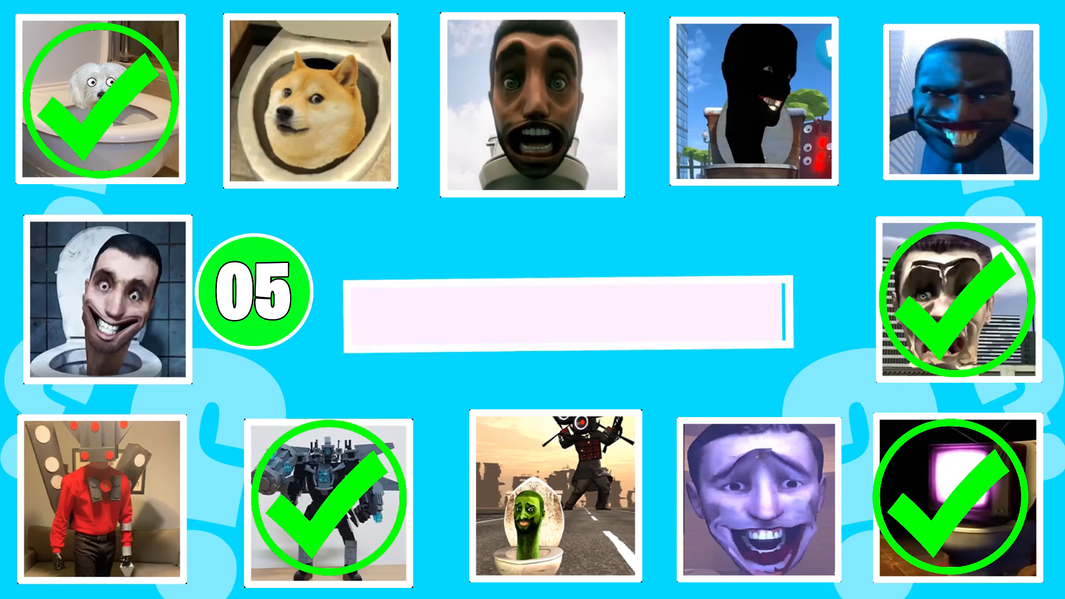
{"action": "left_click", "coordinate": [959, 103]}
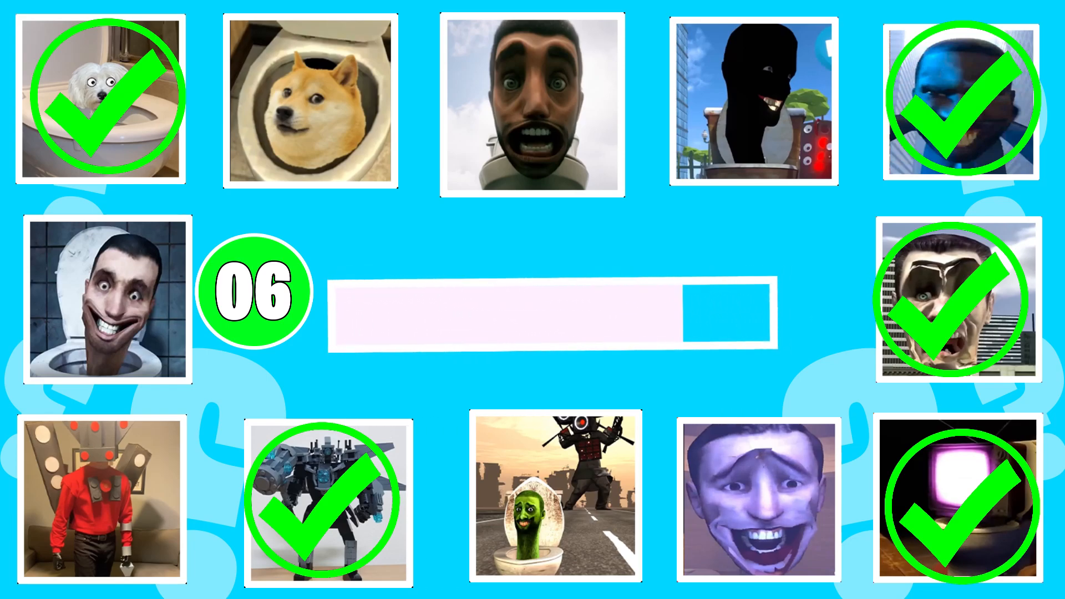
{"action": "left_click", "coordinate": [309, 102]}
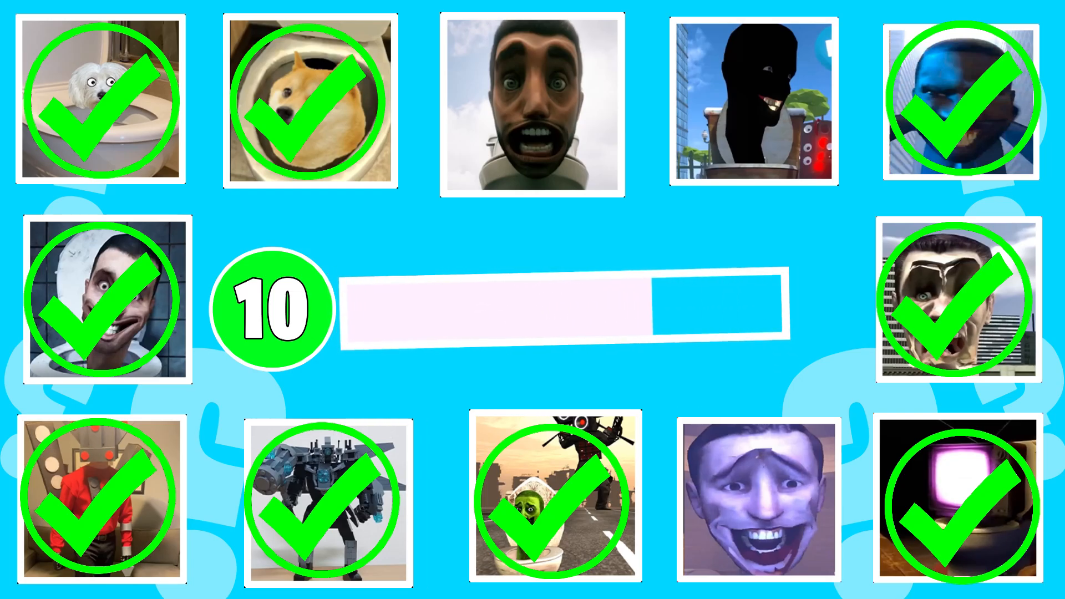
{"action": "left_click", "coordinate": [532, 102]}
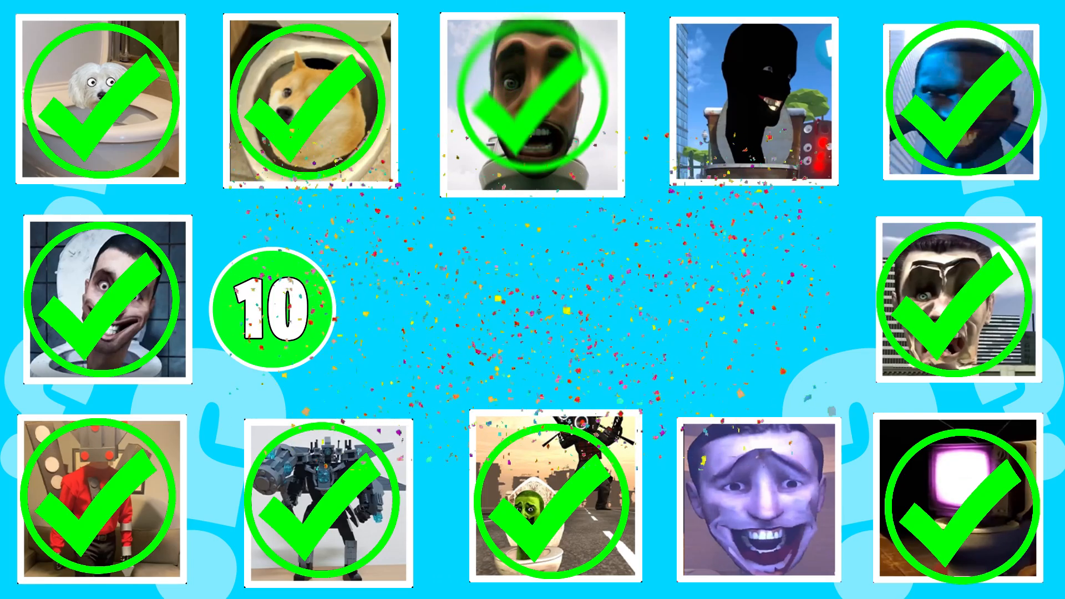